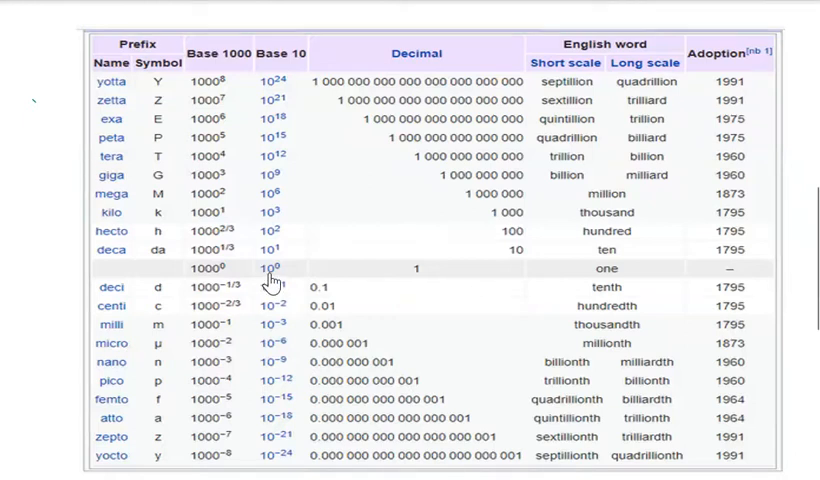
mouse_move(270, 284)
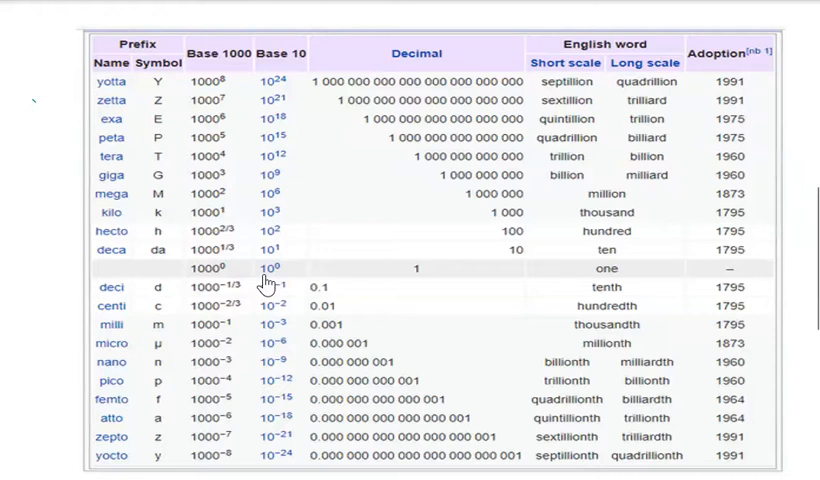
mouse_move(264, 270)
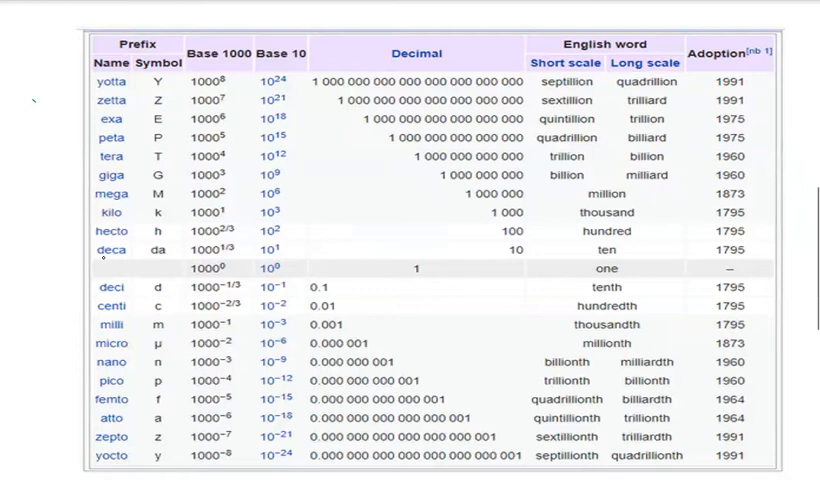
mouse_move(262, 264)
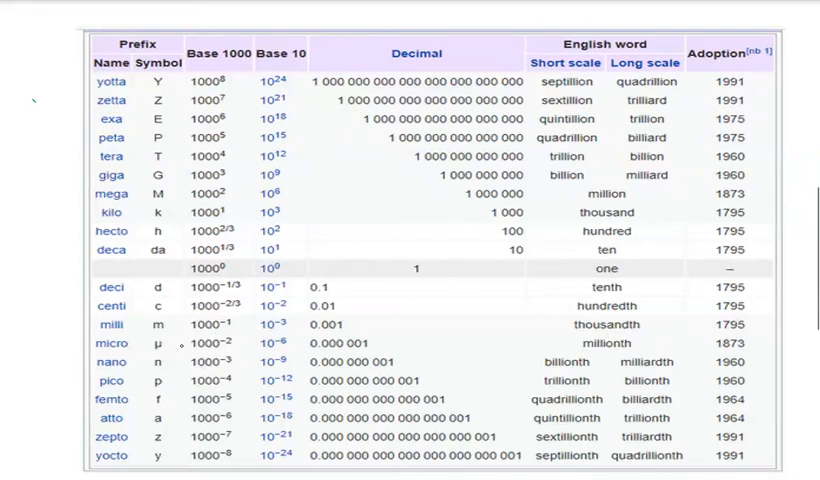
mouse_move(564, 232)
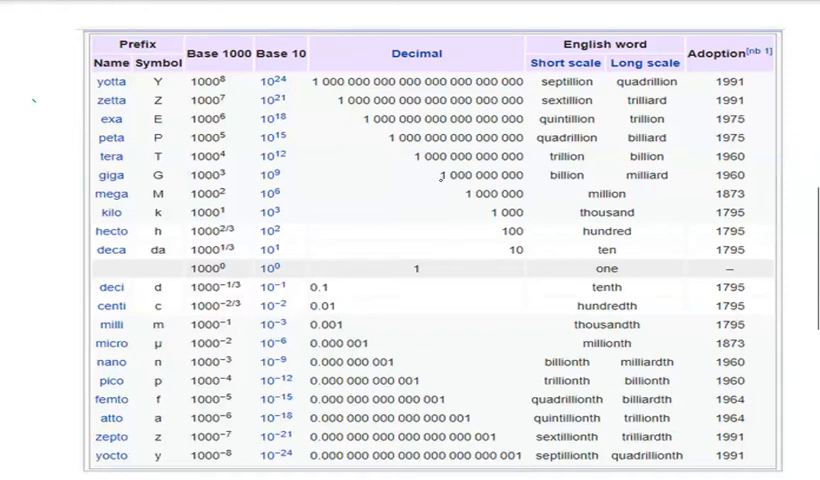
mouse_move(356, 228)
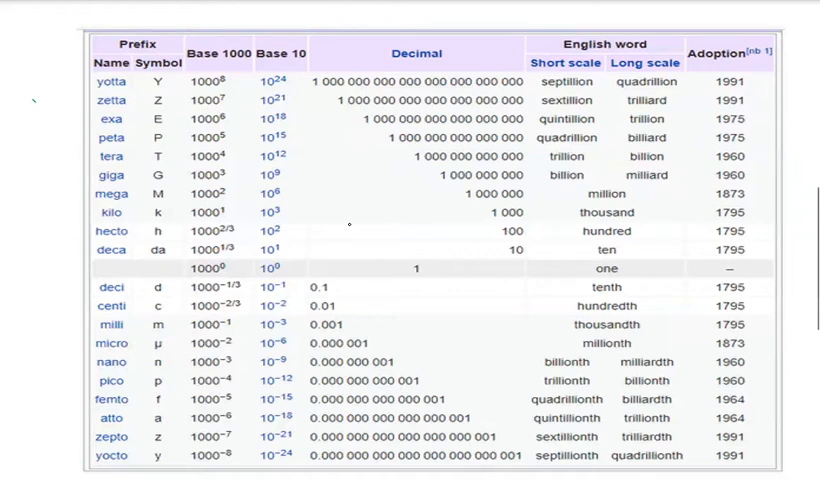
mouse_move(352, 232)
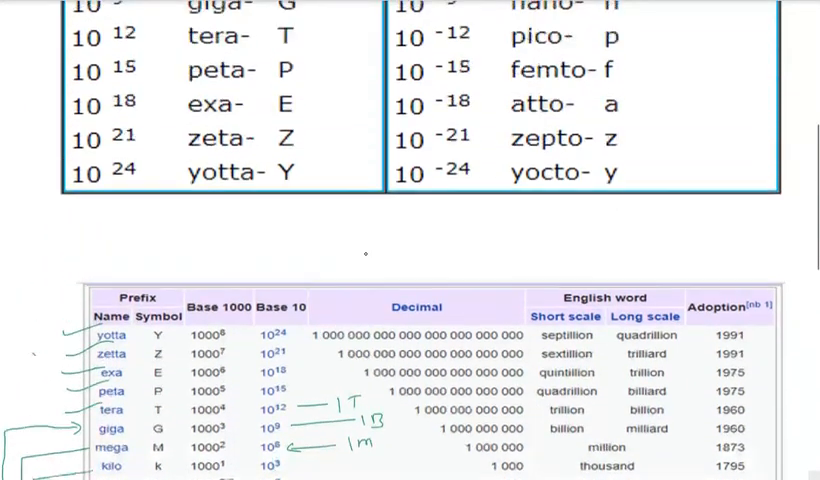
scroll("up", 3)
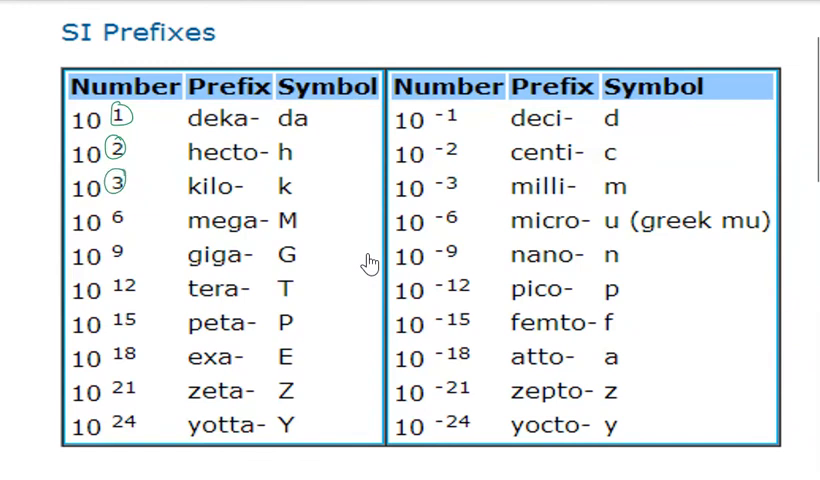